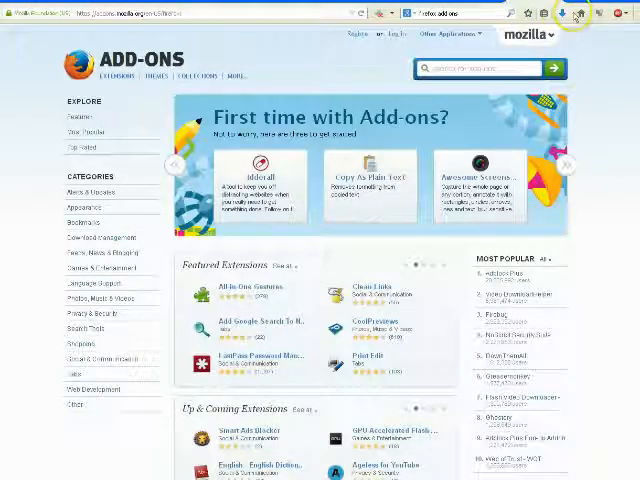
# Show the add-ons manager's list of installed extensions, including the YouTube downloaders
pyautogui.click(553, 53)
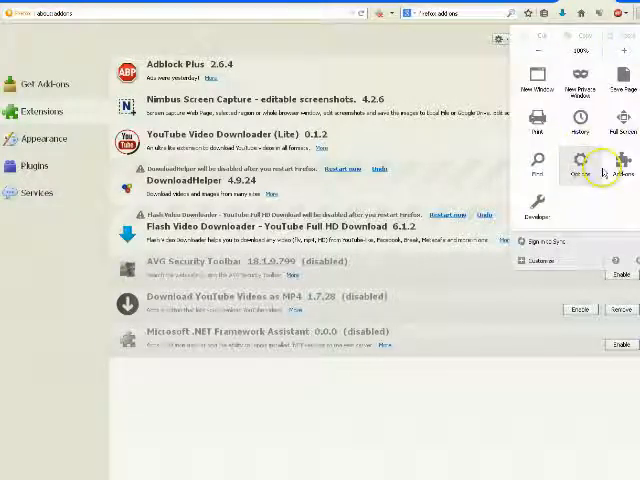
pyautogui.click(498, 40)
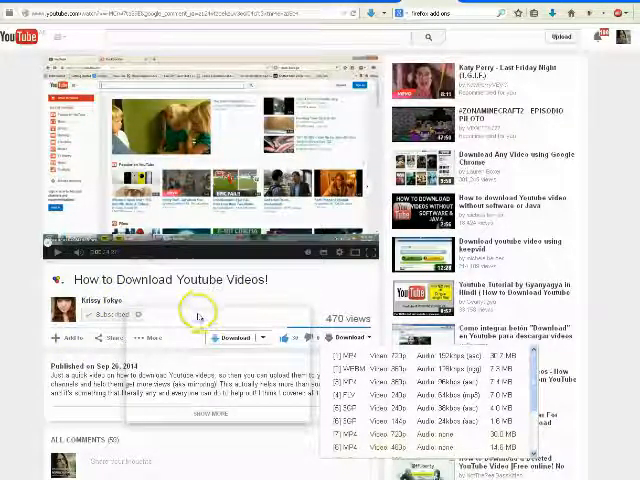
pyautogui.moveTo(207, 320)
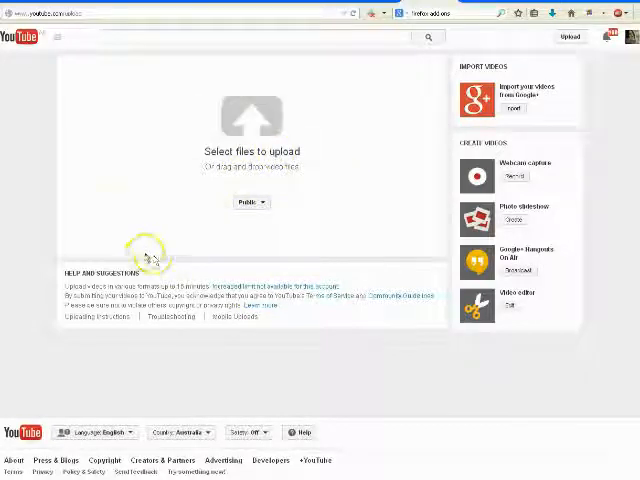
pyautogui.moveTo(150, 258)
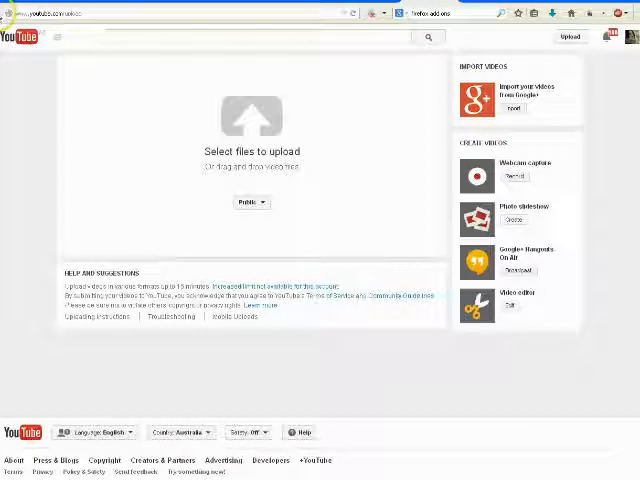